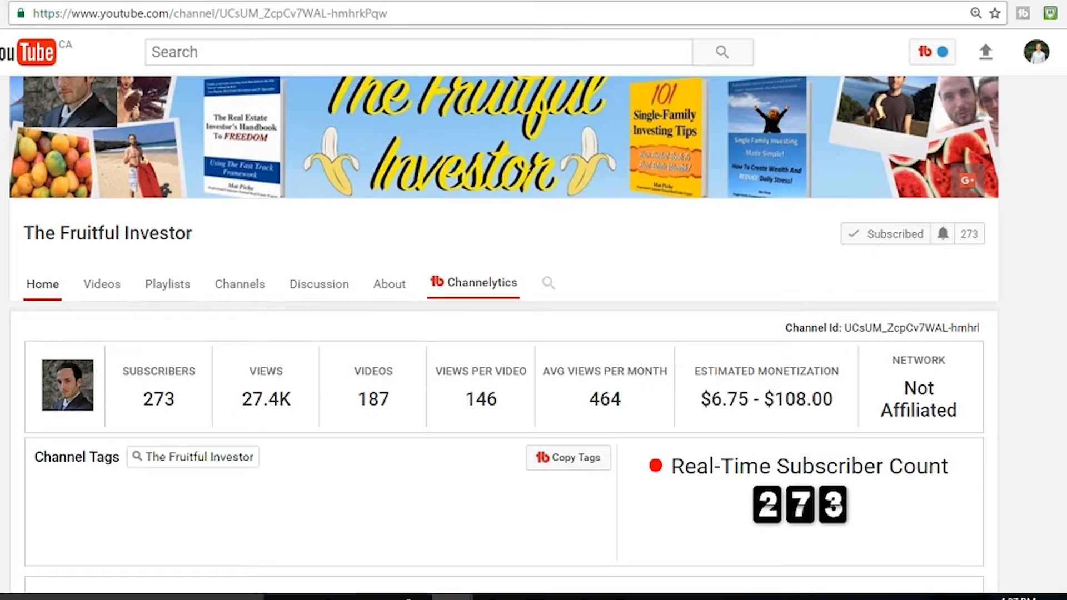
# Scroll to the YOU vs THEM 30-day subscribers chart showing 24 versus 26.
pyautogui.scroll(-3)
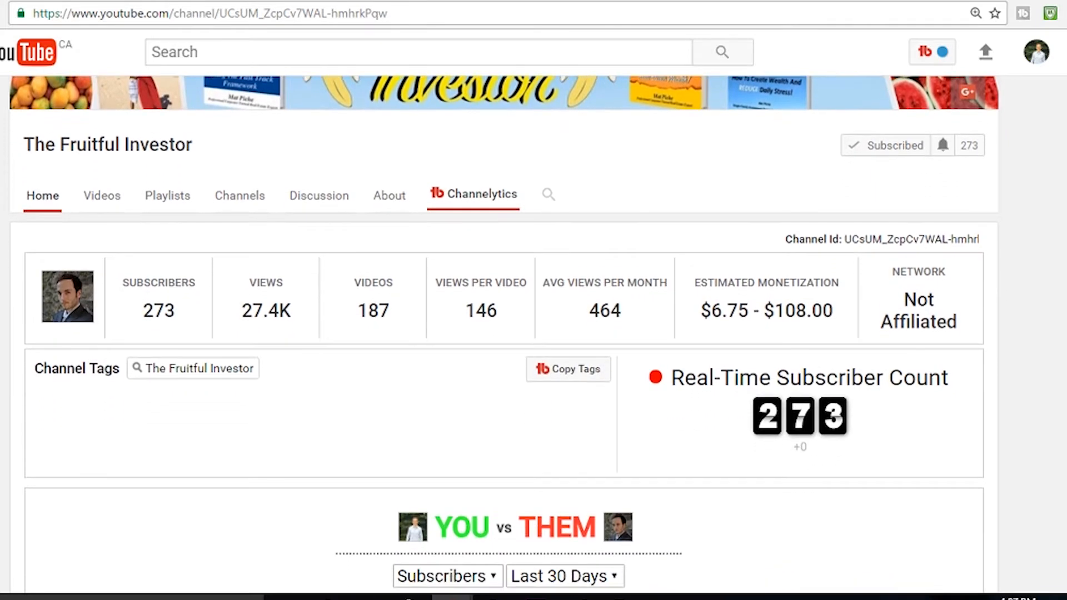
pyautogui.scroll(-3)
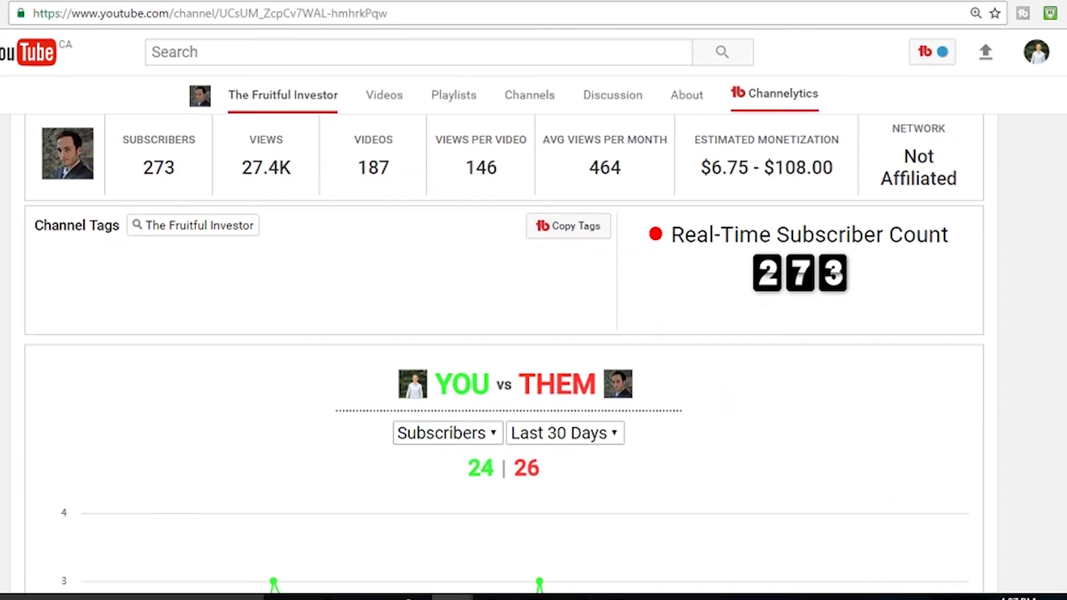
pyautogui.scroll(-3)
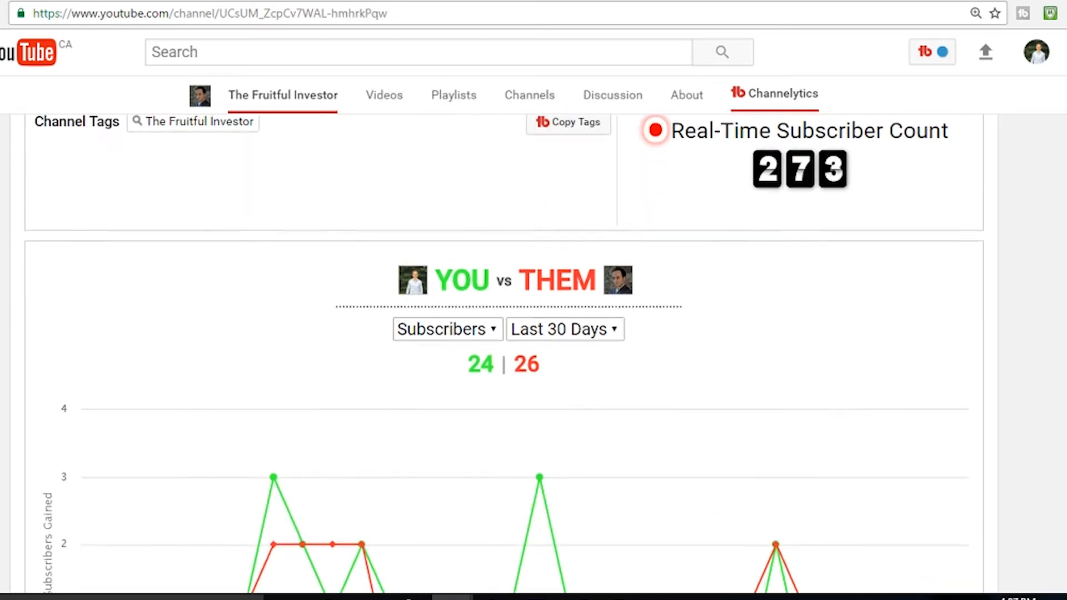
pyautogui.scroll(-3)
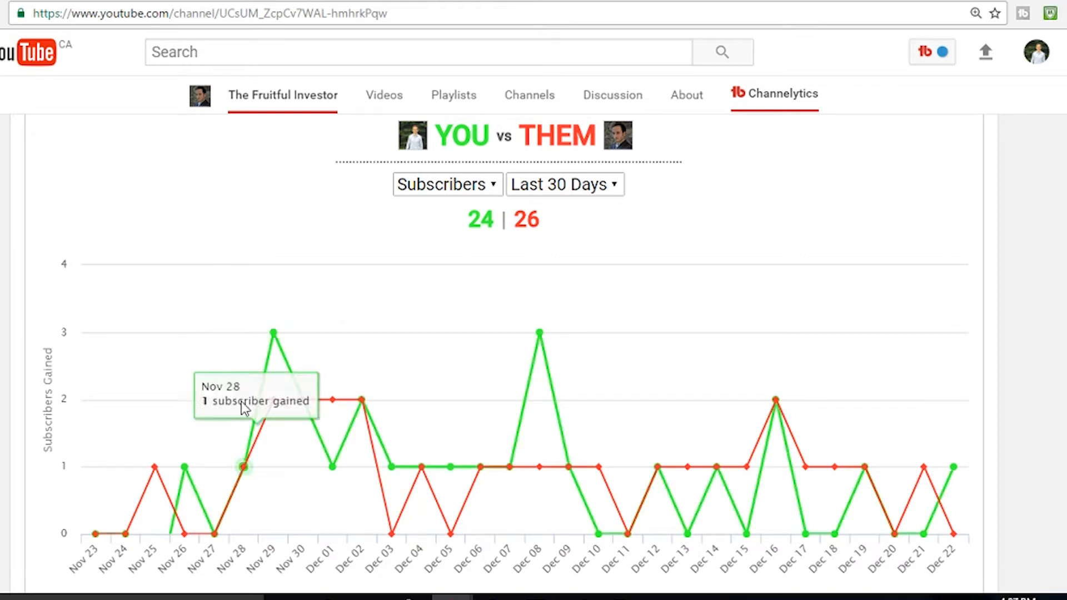
pyautogui.moveTo(245, 468)
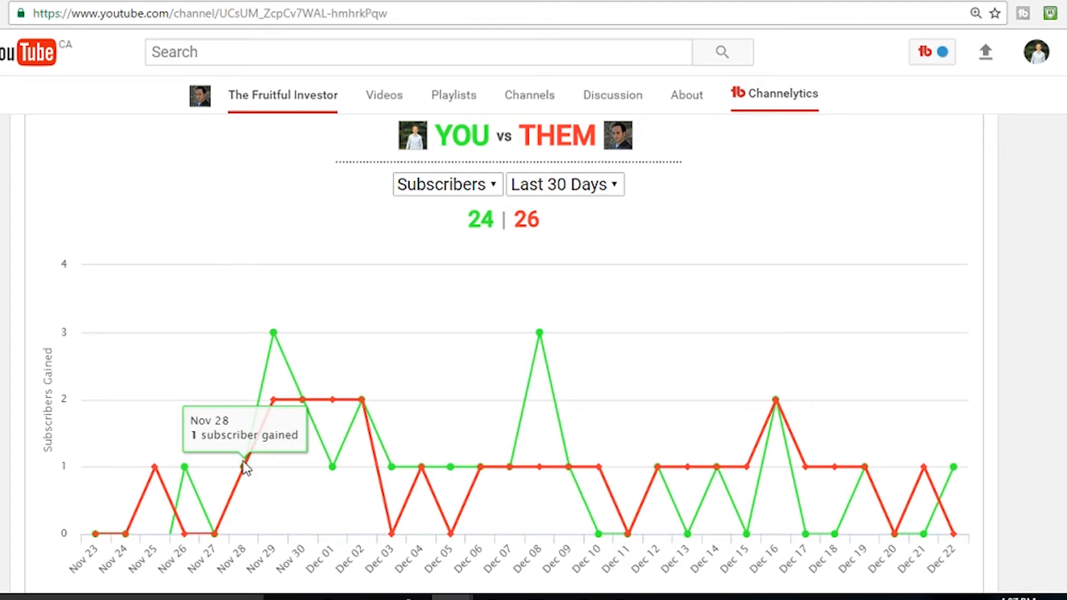
pyautogui.moveTo(272, 333)
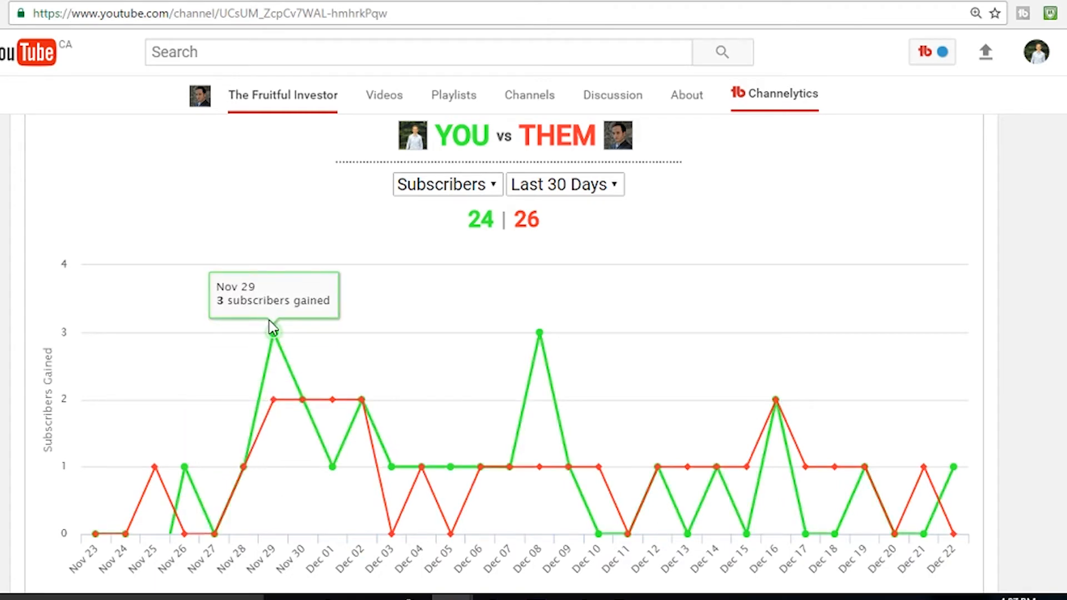
pyautogui.moveTo(831, 471)
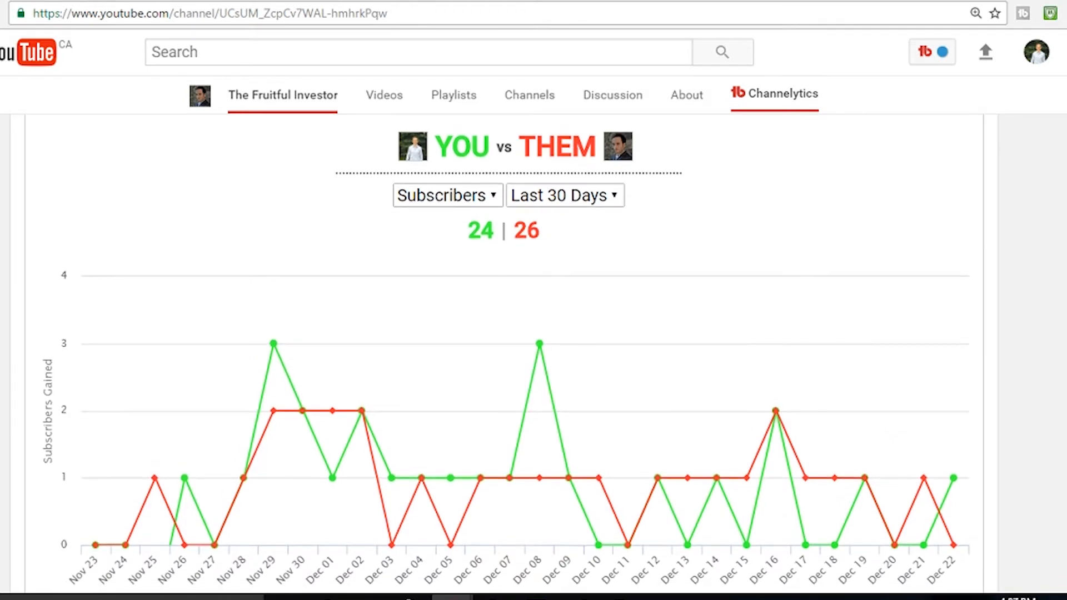
# Switch the comparison metric to Views, showing 1.91K versus 1.68K over 30 days.
pyautogui.click(447, 195)
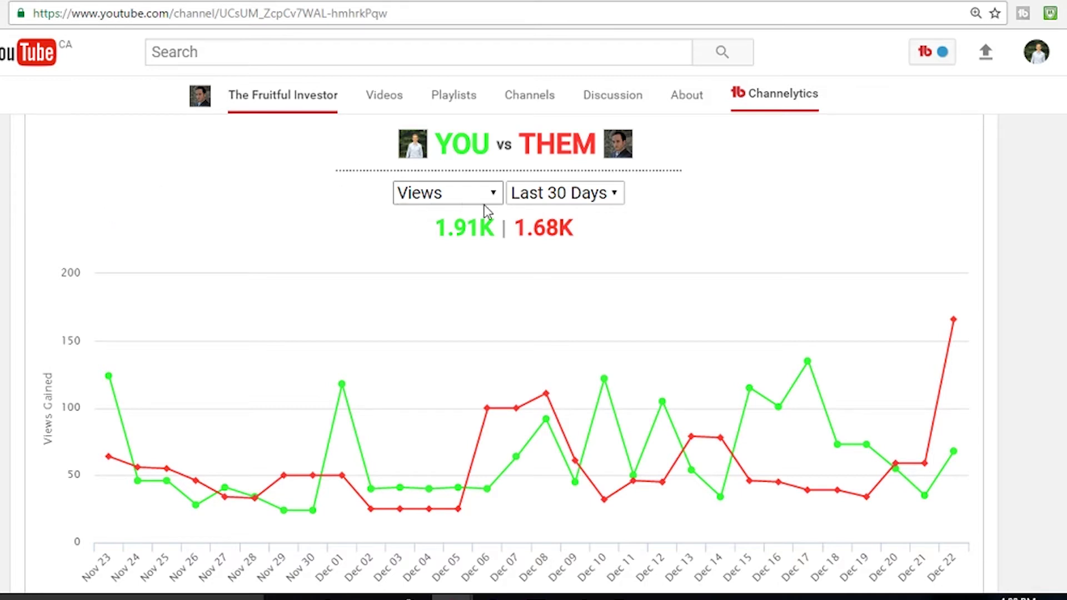
# Switch the comparison metric to Videos uploaded, showing 19 versus 21 over 30 days.
pyautogui.click(447, 193)
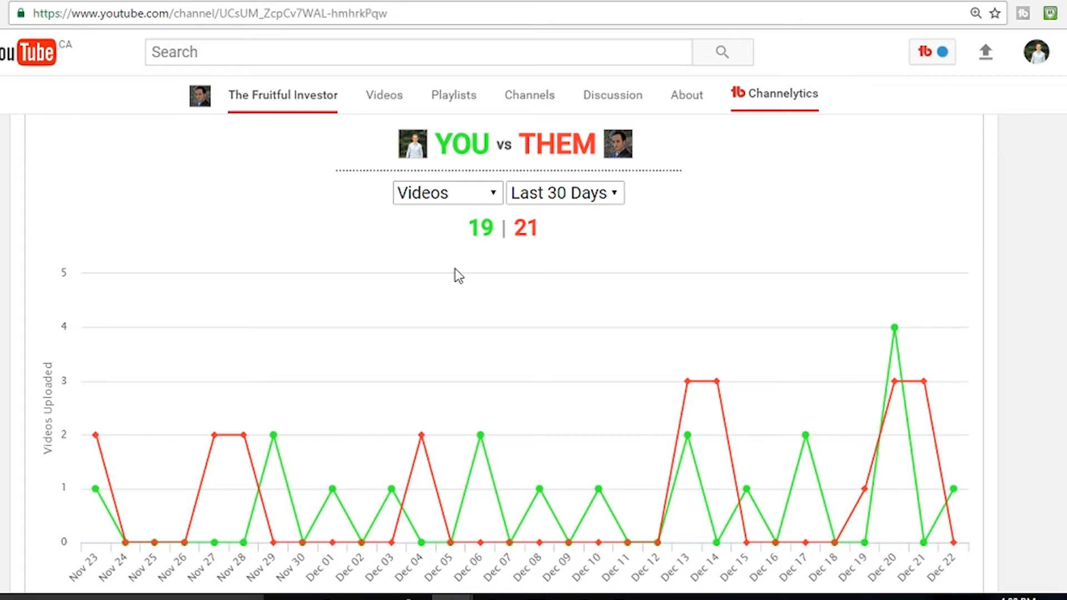
pyautogui.moveTo(894, 329)
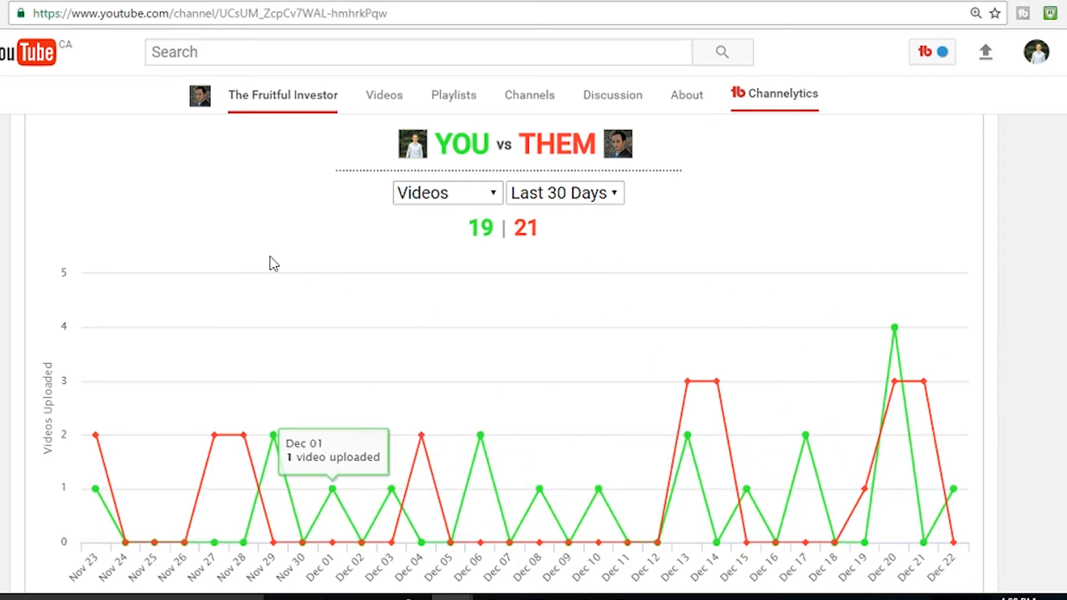
pyautogui.moveTo(195, 208)
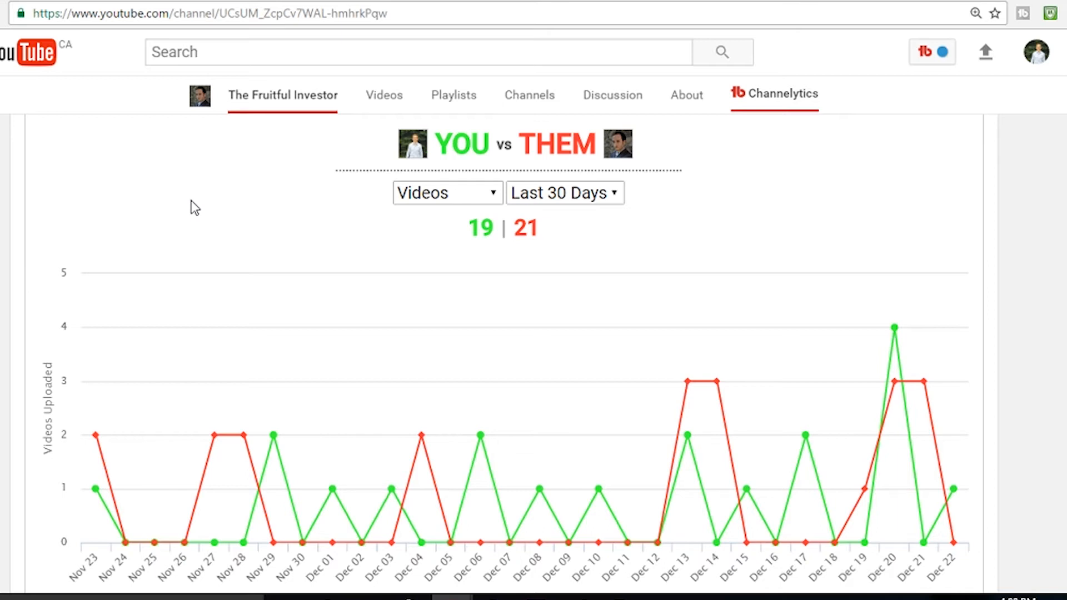
pyautogui.moveTo(305, 220)
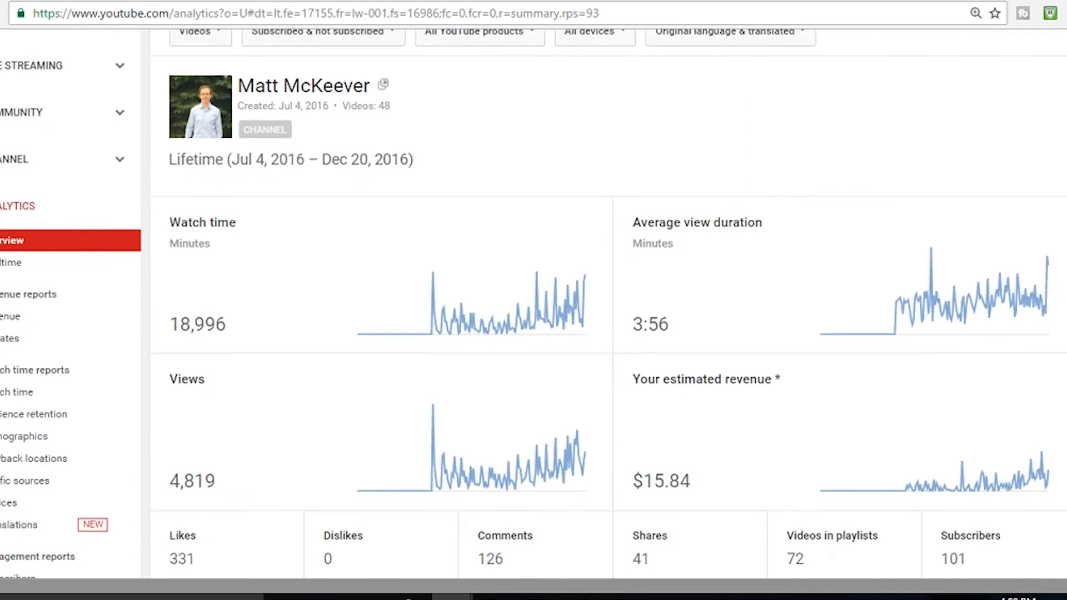
# Review the lifetime Overview cards: 18,996 watch minutes, 4,819 views, 3:56 duration, $15.84 revenue.
pyautogui.scroll(3)
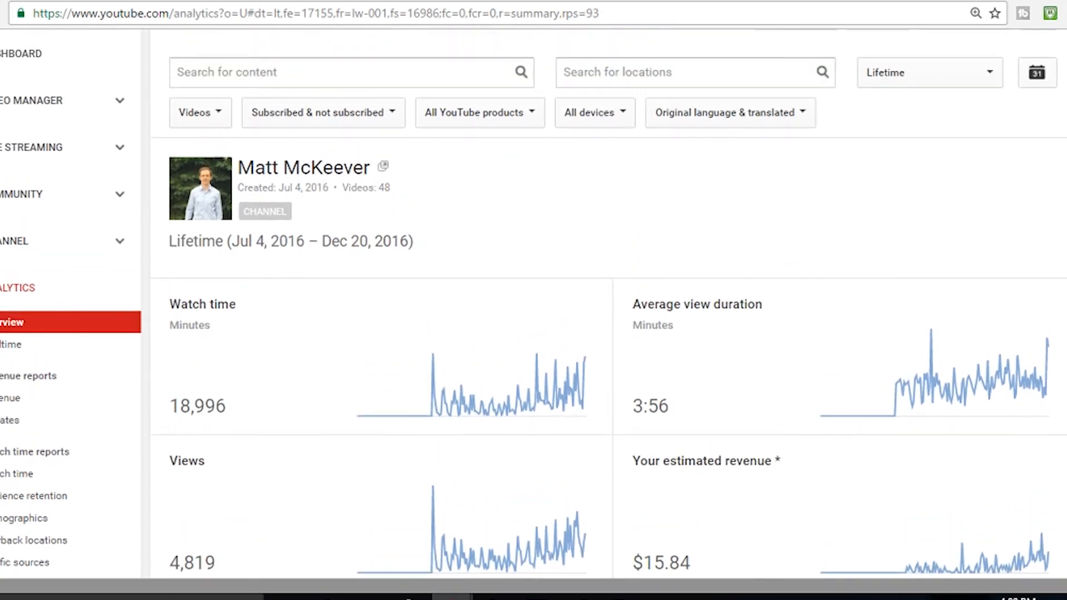
pyautogui.scroll(3)
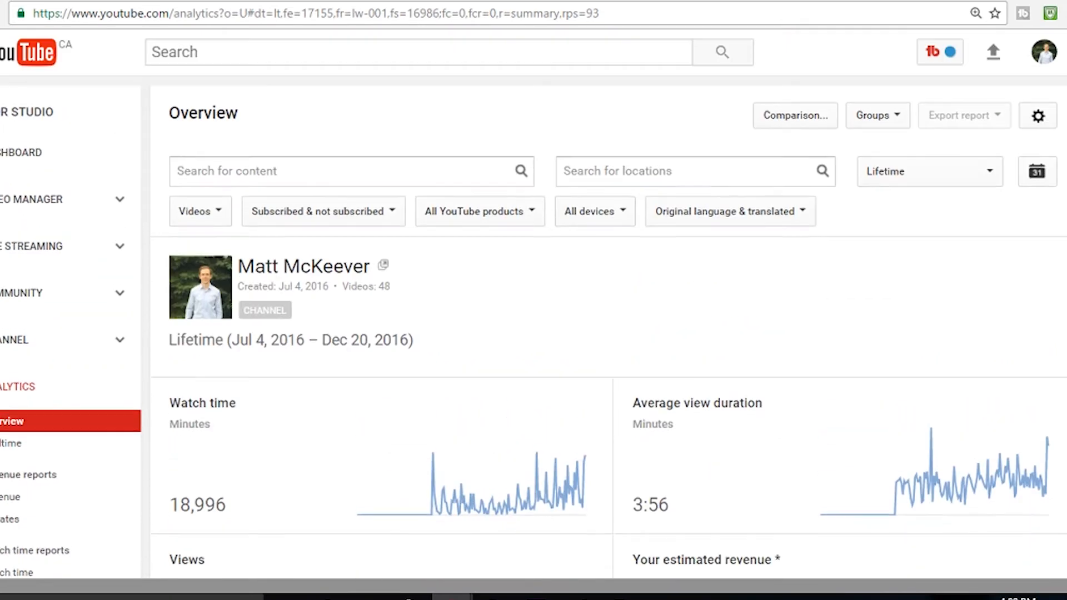
pyautogui.scroll(-3)
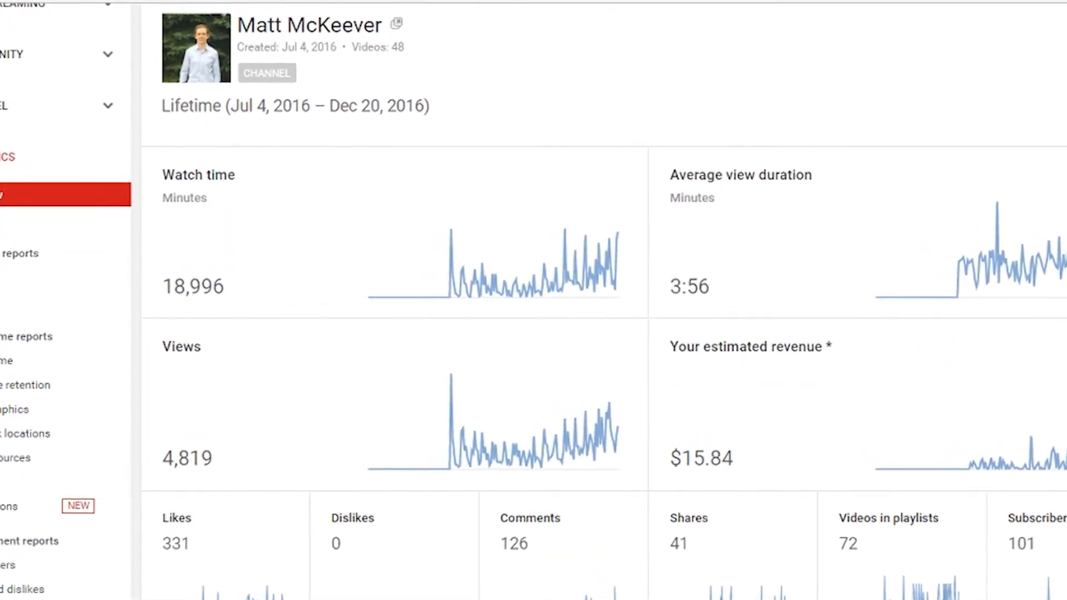
pyautogui.scroll(-3)
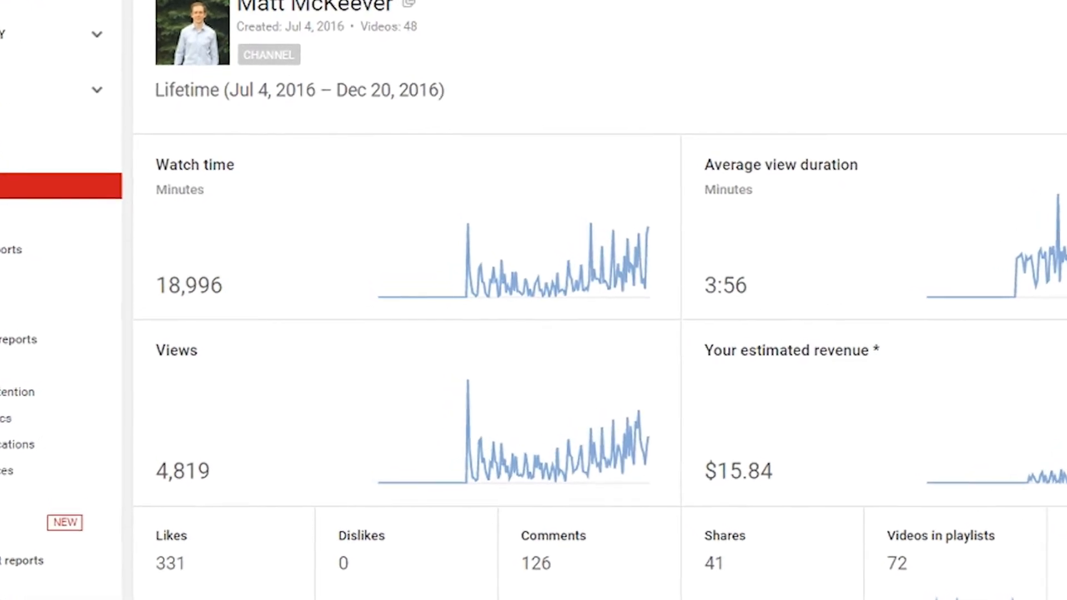
pyautogui.scroll(-3)
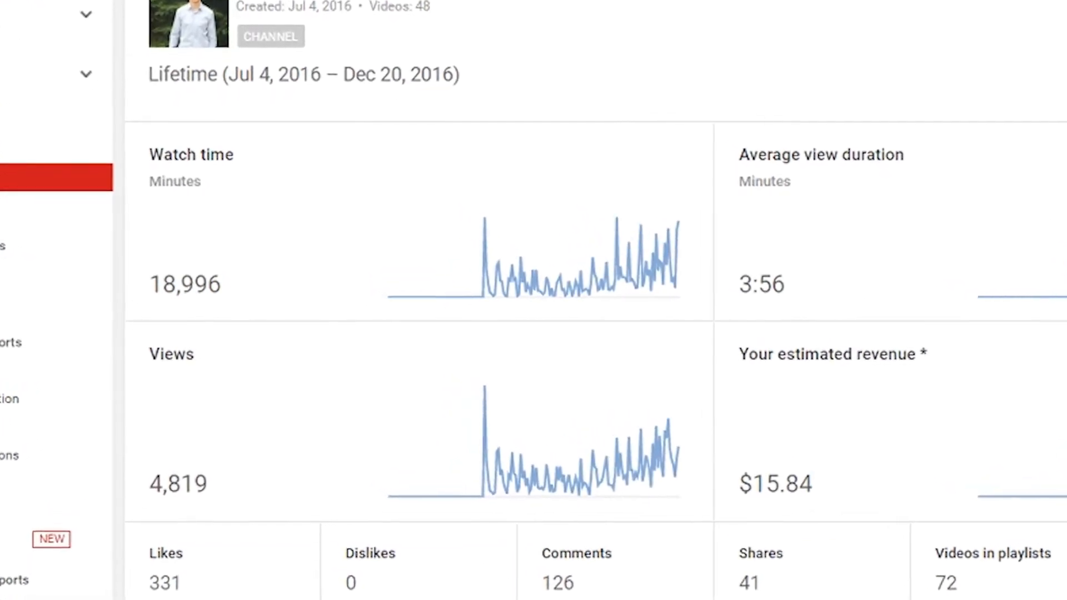
pyautogui.scroll(-3)
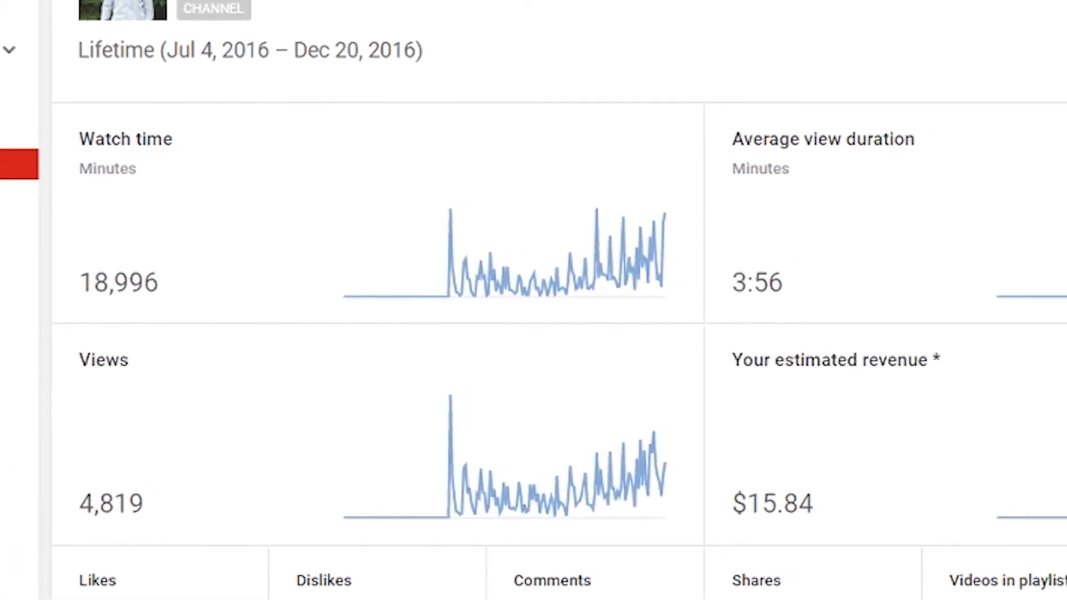
pyautogui.hscroll(3)
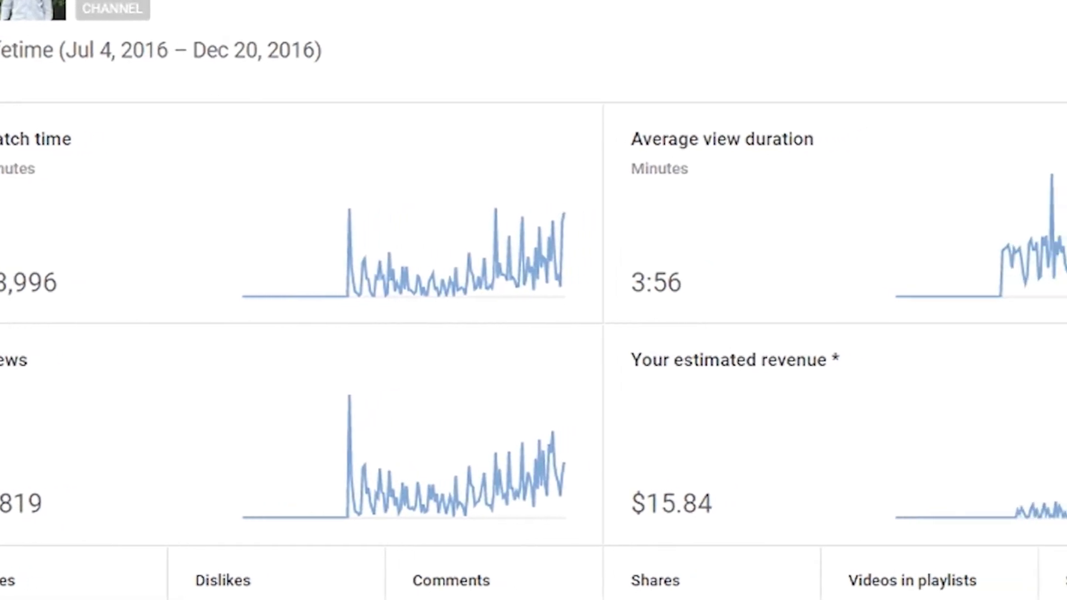
pyautogui.hscroll(3)
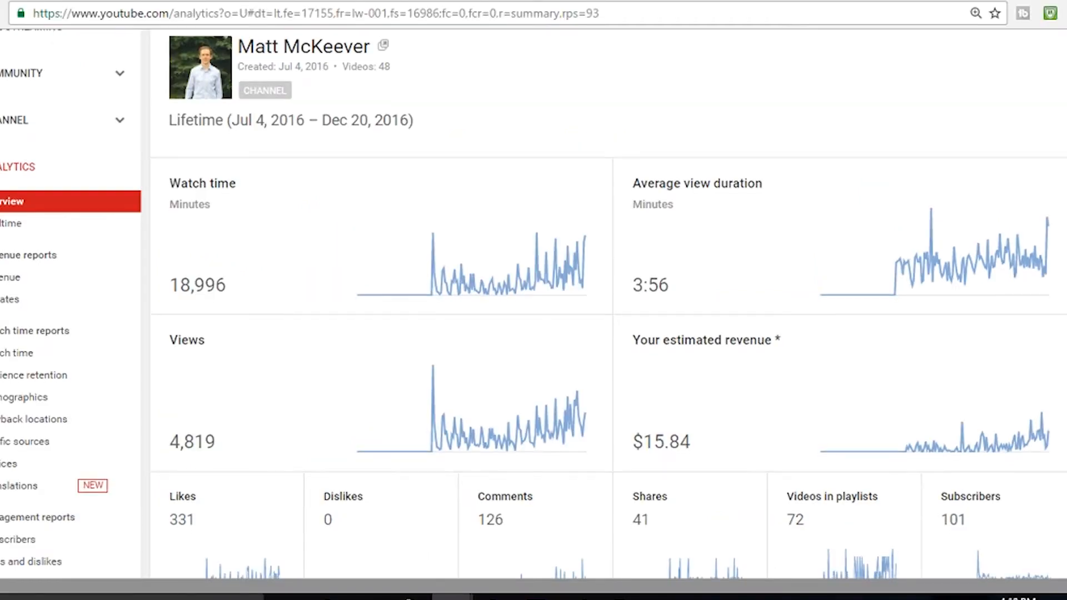
pyautogui.scroll(-3)
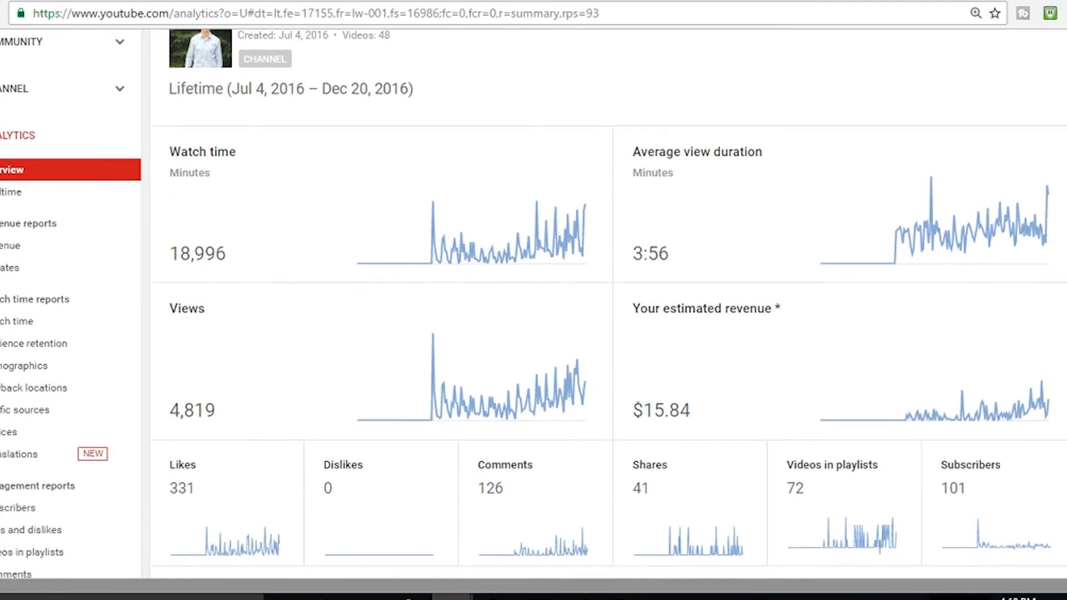
# Scroll past Top 10 Videos and open the full Traffic sources report.
pyautogui.scroll(-3)
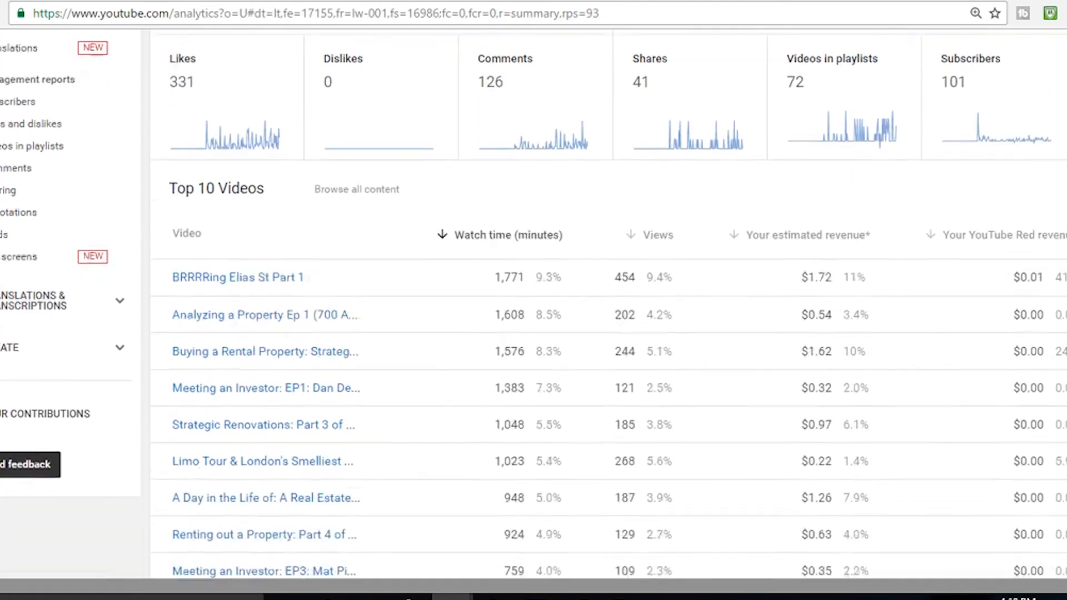
pyautogui.scroll(-3)
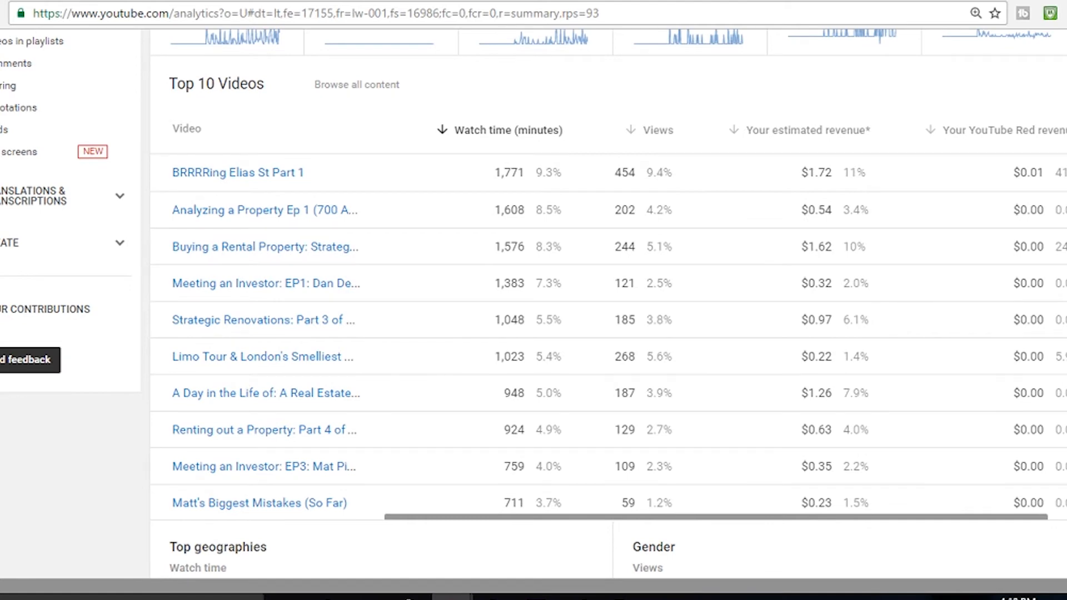
pyautogui.scroll(-3)
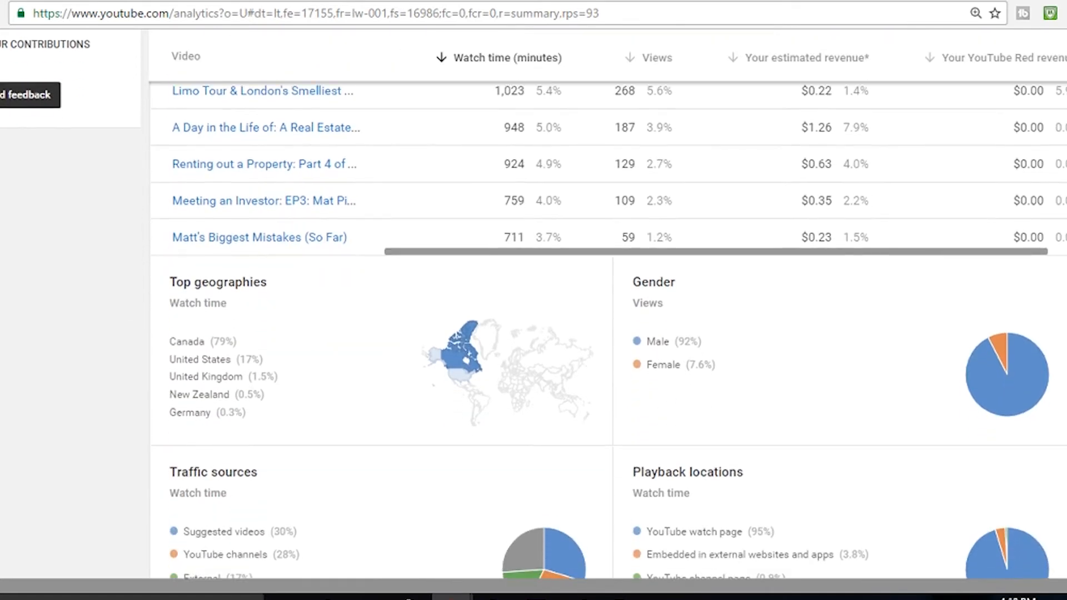
pyautogui.scroll(-3)
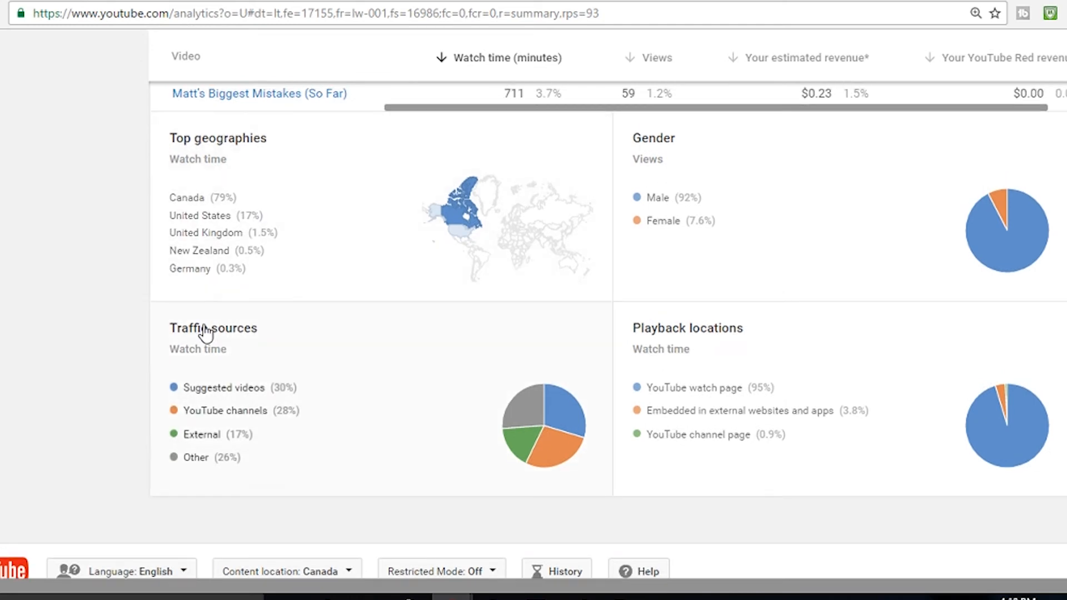
pyautogui.click(213, 327)
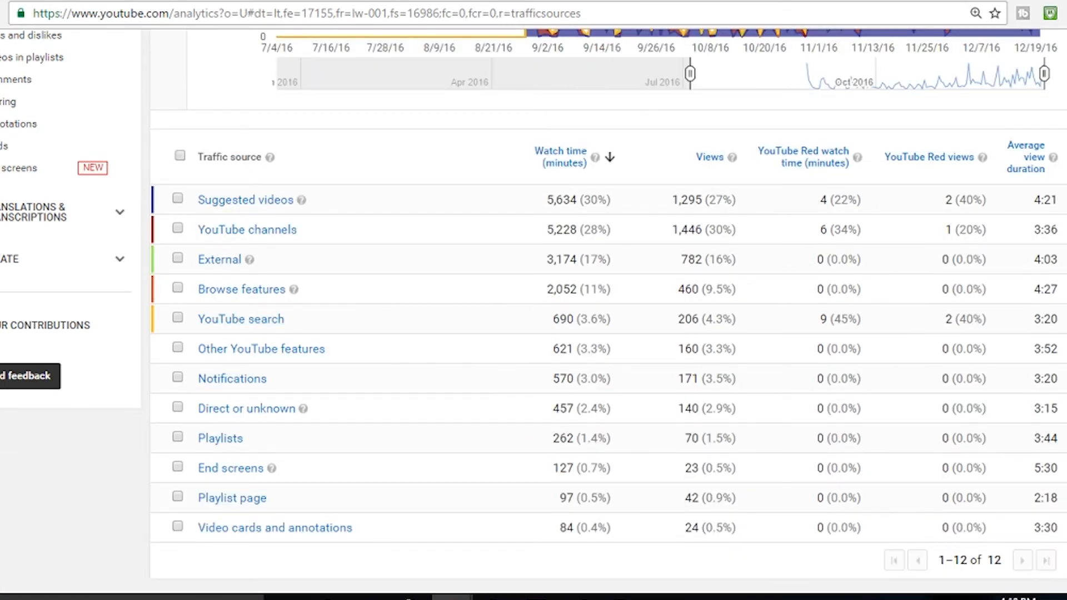
pyautogui.moveTo(497, 218)
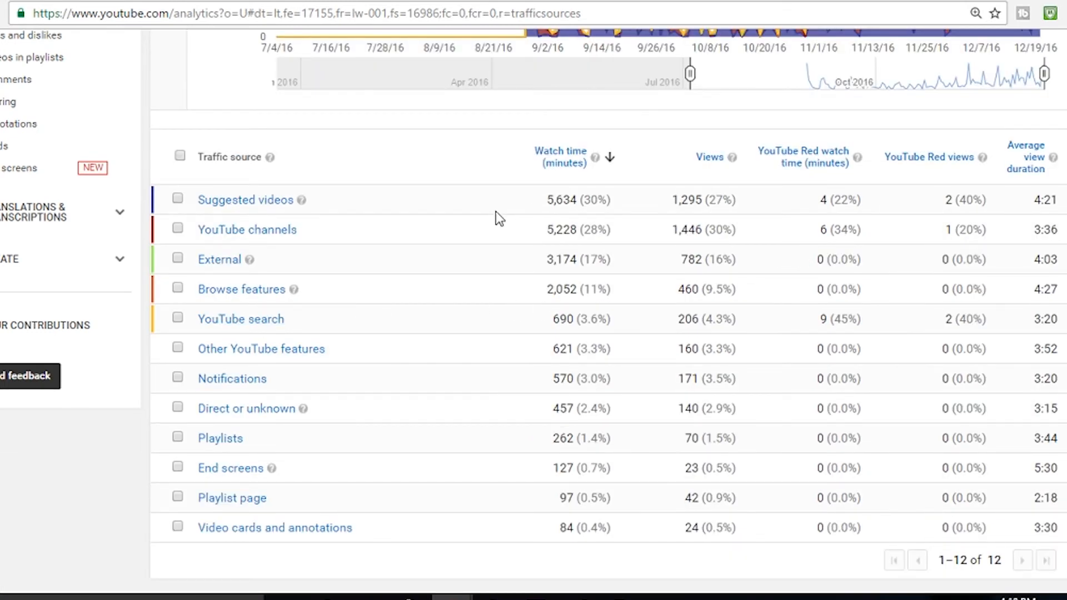
pyautogui.moveTo(219, 259)
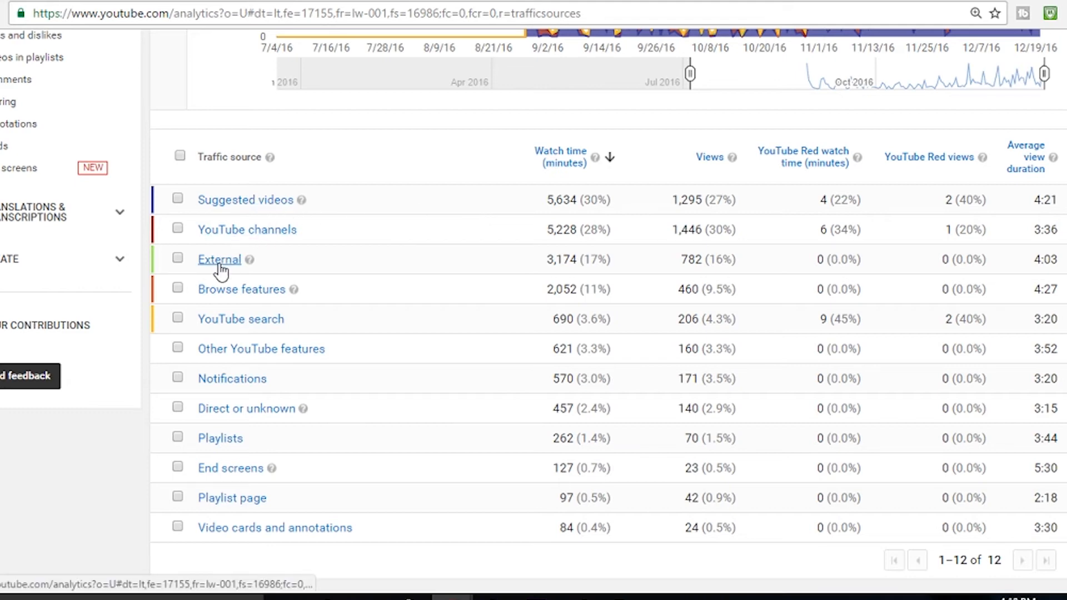
# Drill into External traffic to see Facebook, canadianmoneyforum.com and feedly.com as top sources.
pyautogui.click(219, 259)
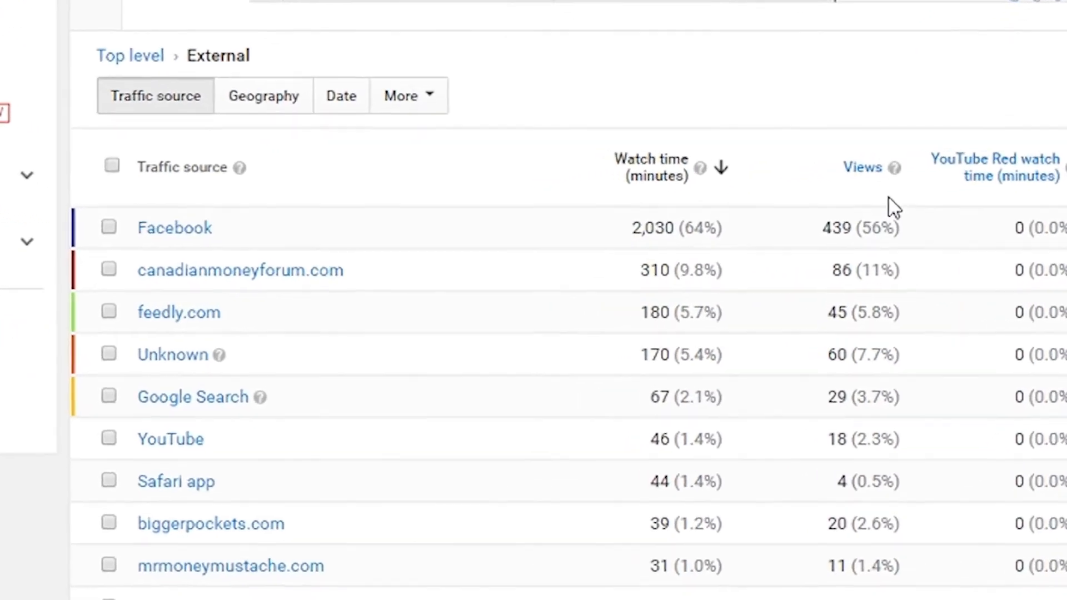
pyautogui.scroll(3)
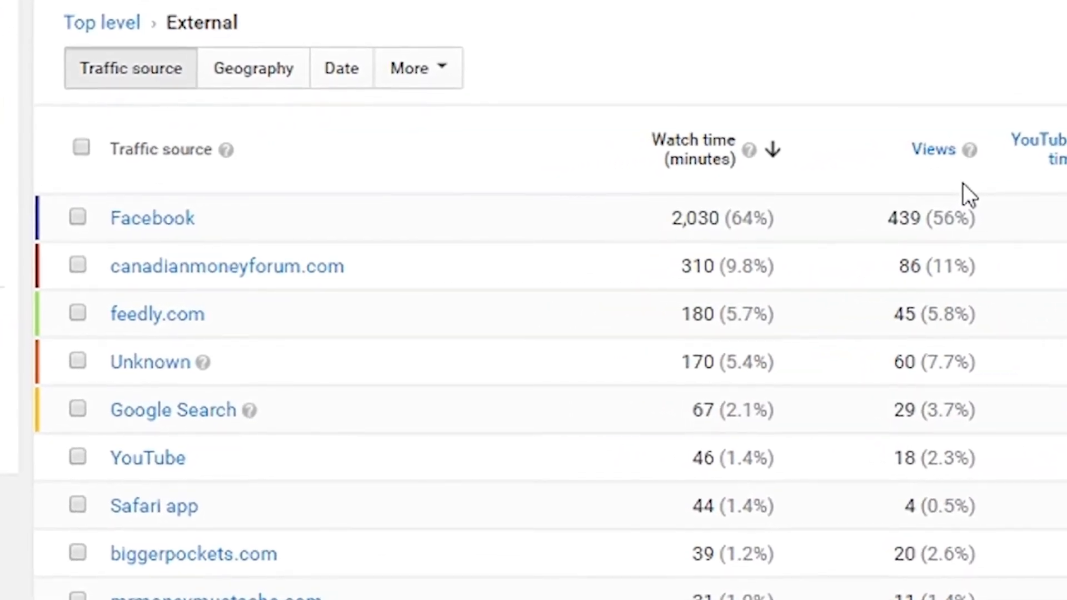
pyautogui.scroll(3)
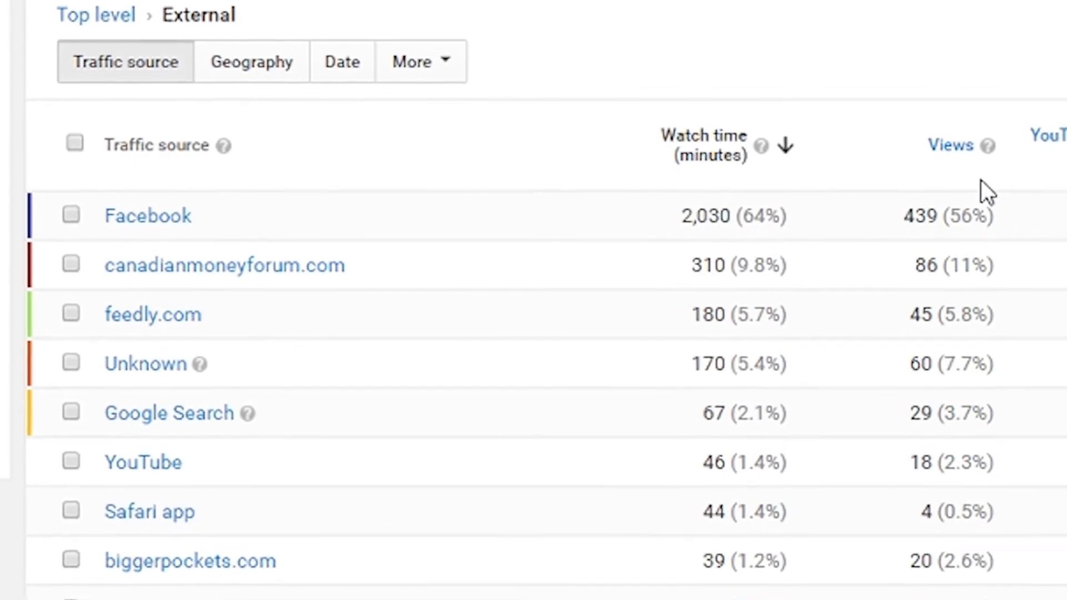
pyautogui.scroll(3)
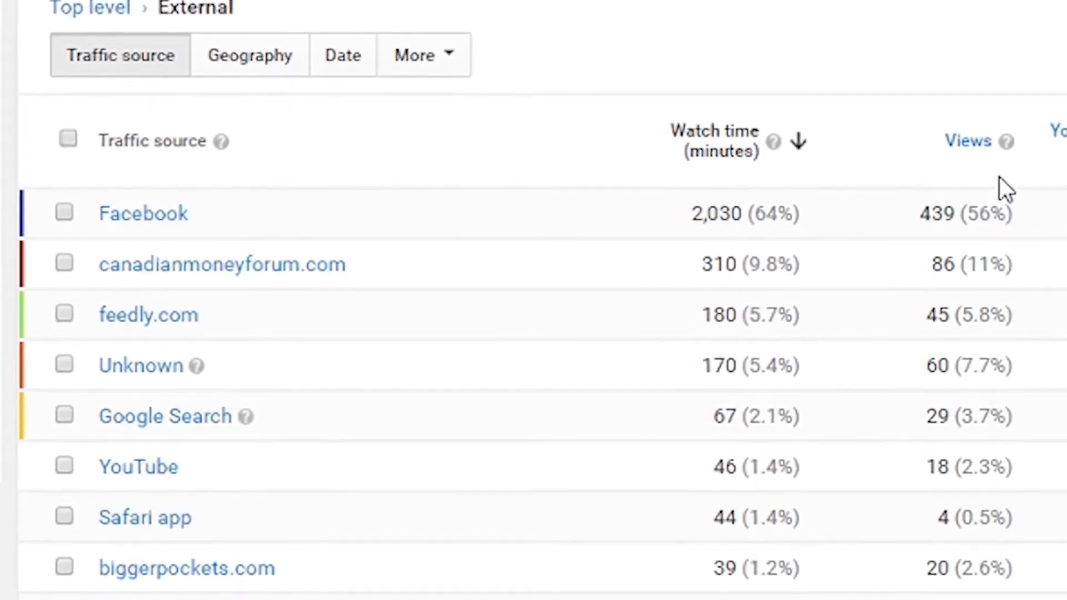
pyautogui.scroll(3)
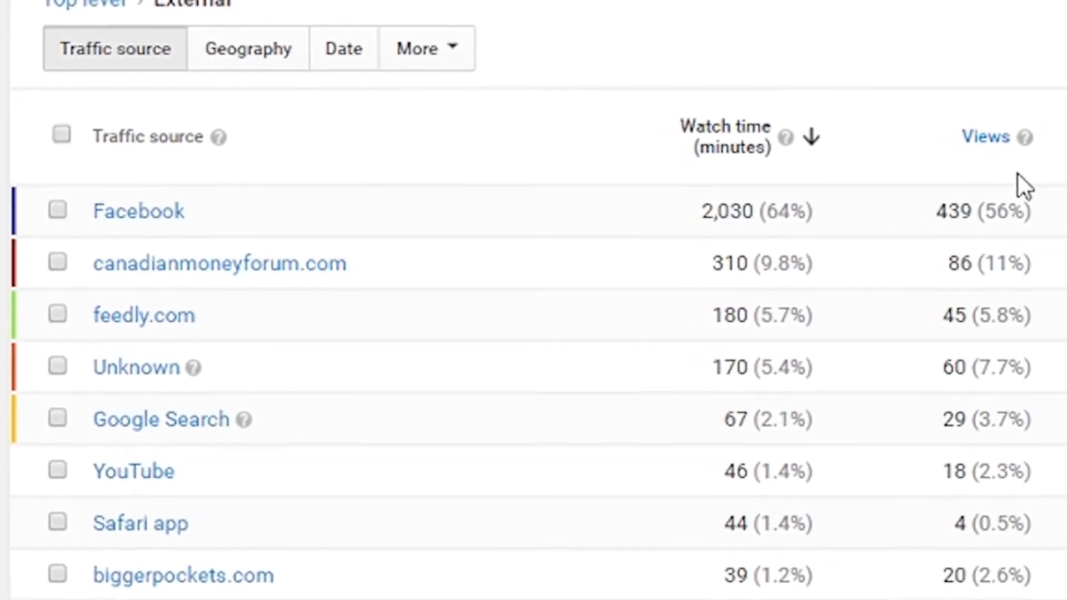
pyautogui.scroll(3)
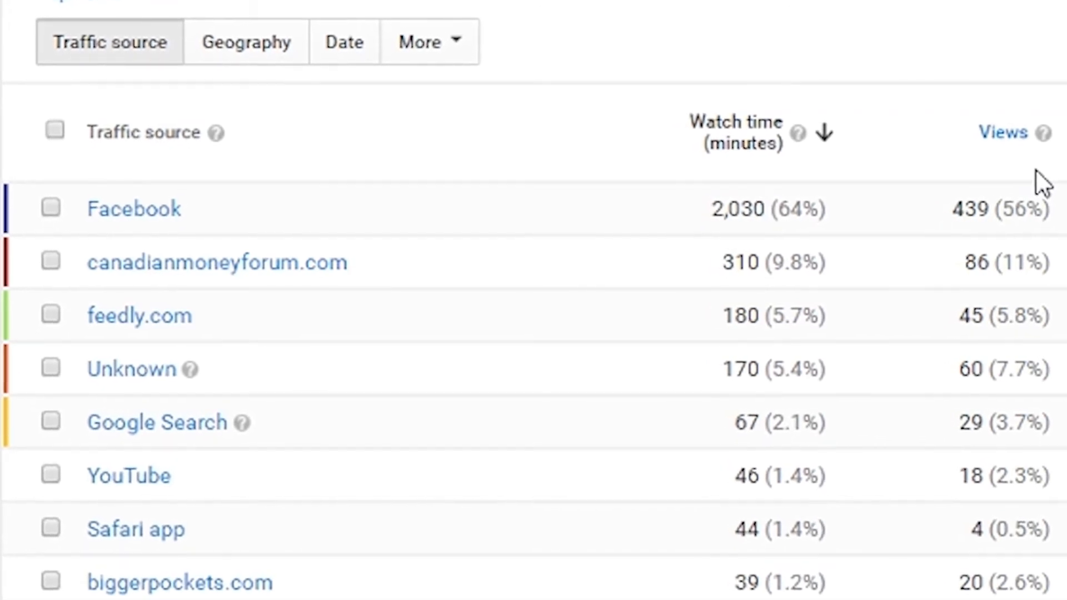